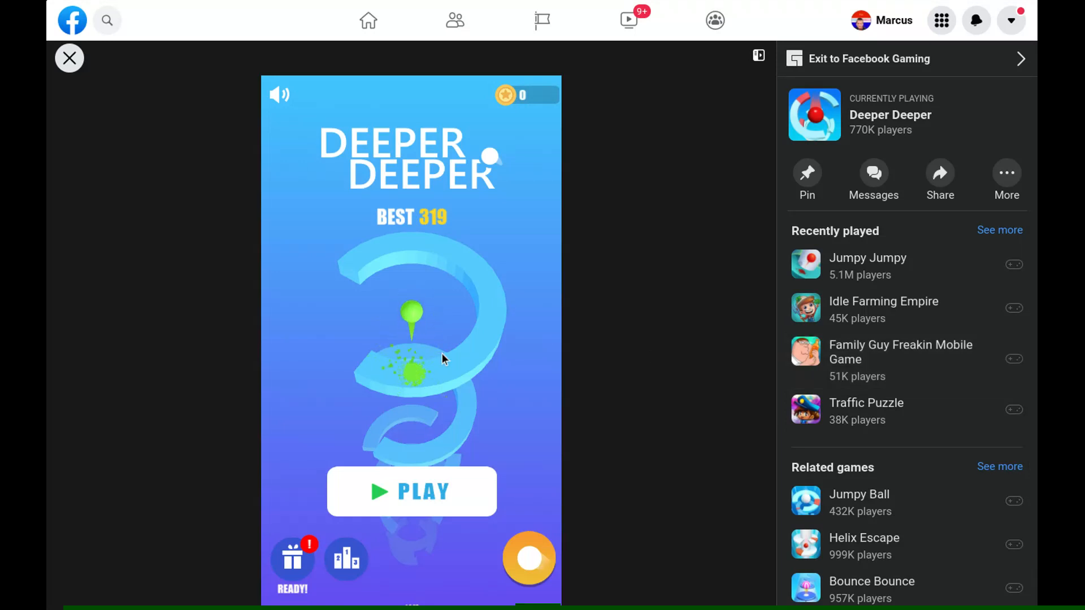
pyautogui.moveTo(426, 456)
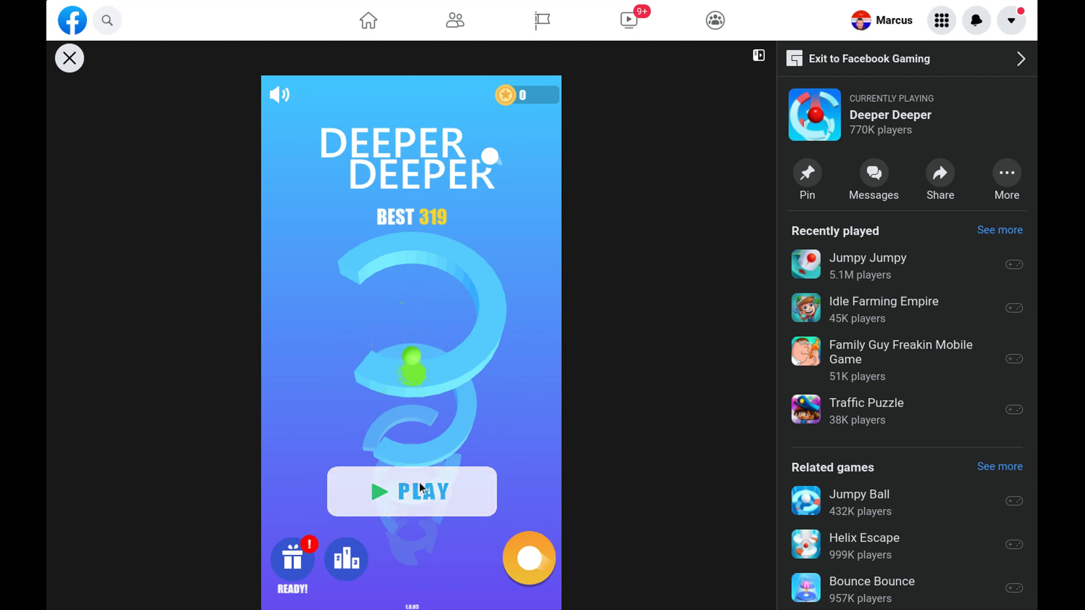
# - Start a round with PLAY and drop the ball through the rings to a score of 166
pyautogui.click(411, 491)
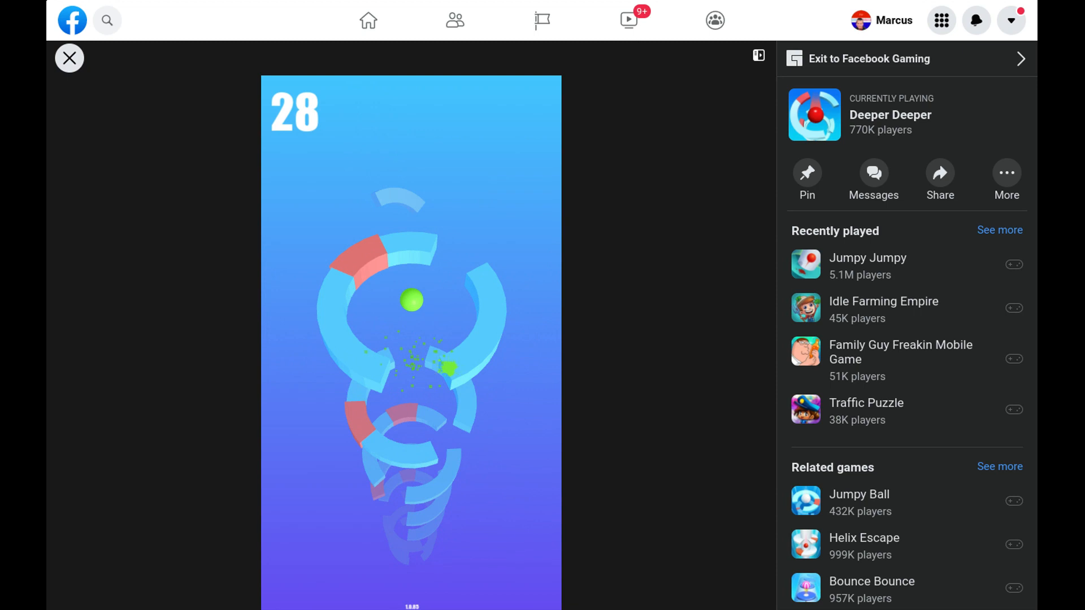
pyautogui.click(412, 338)
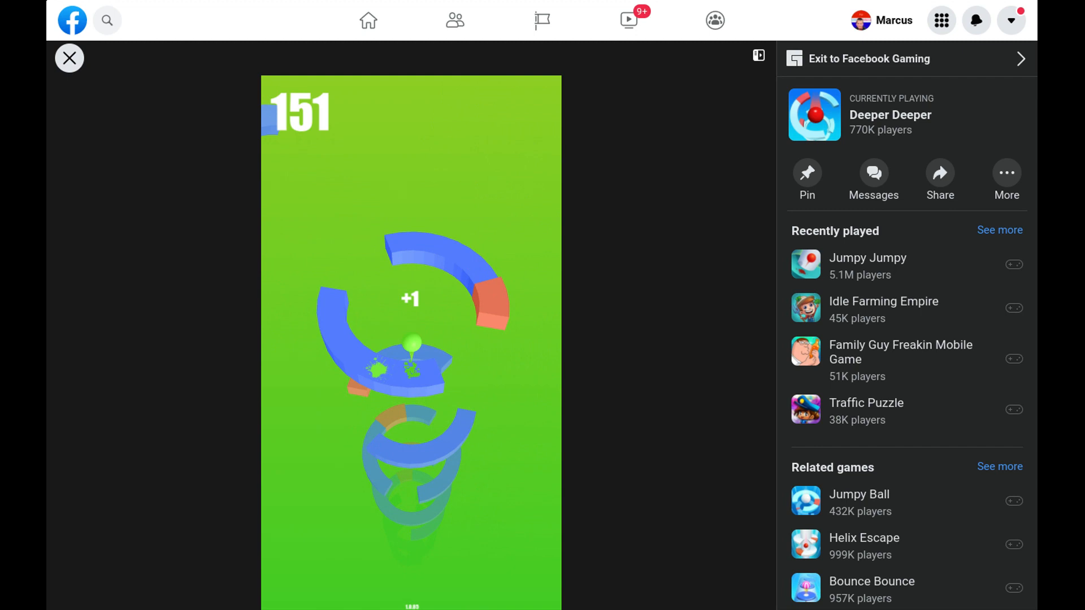
pyautogui.click(411, 339)
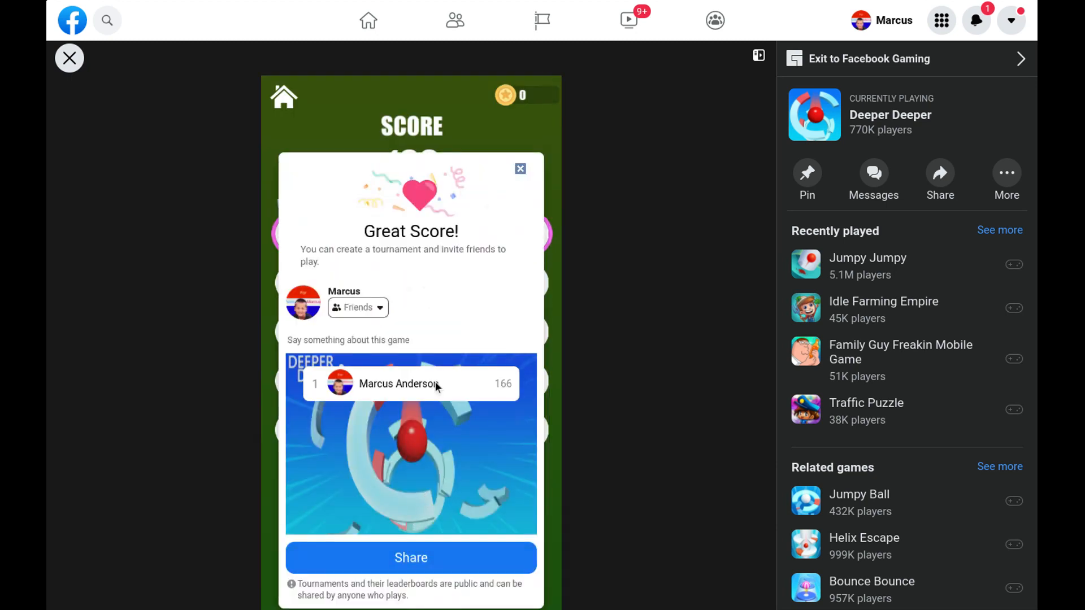
# - Dismiss the Great Score! prompt and play the tournament round to 62 points
pyautogui.click(520, 168)
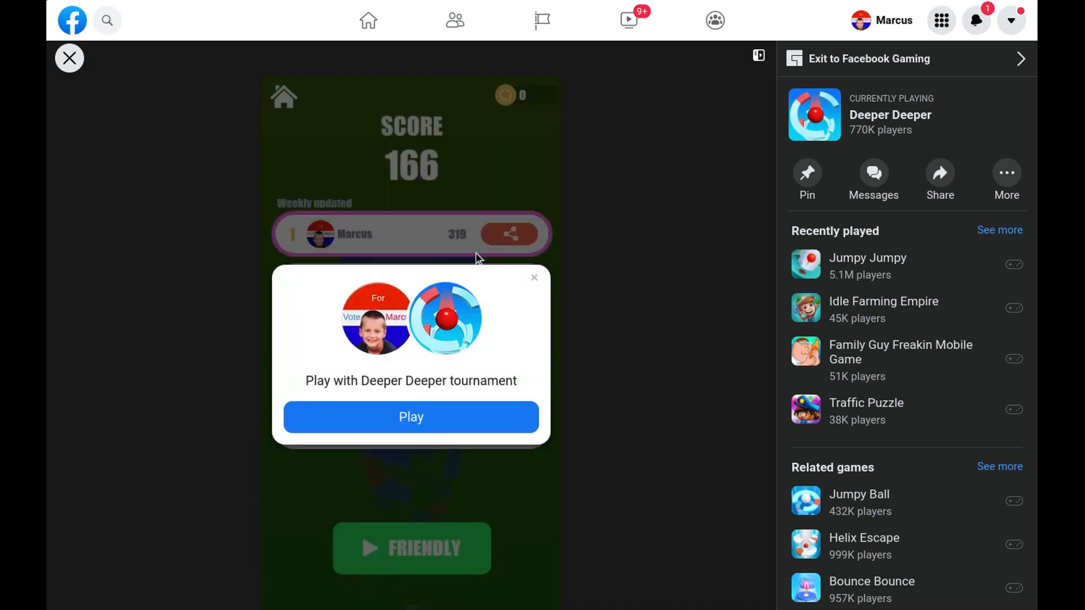
pyautogui.click(412, 417)
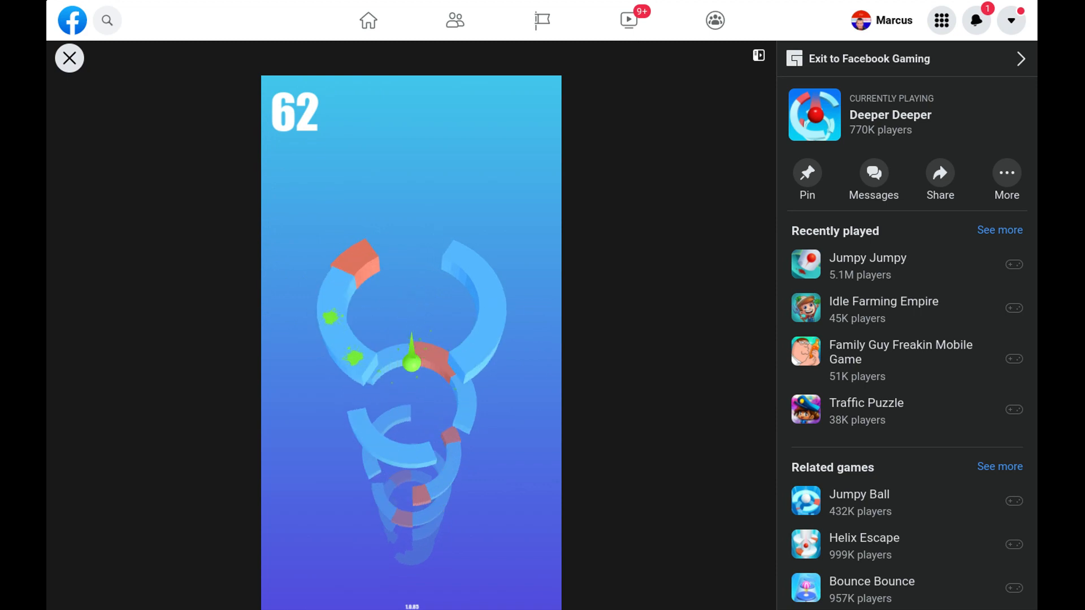
pyautogui.click(411, 345)
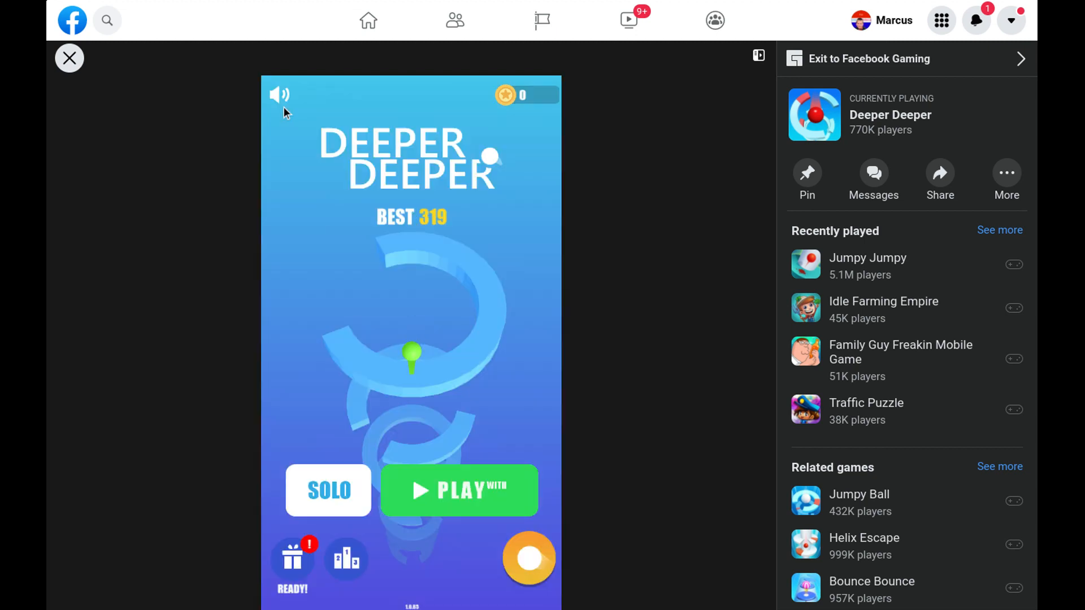
# - Play a SOLO round ending at 45, then restart from the results screen
pyautogui.click(328, 490)
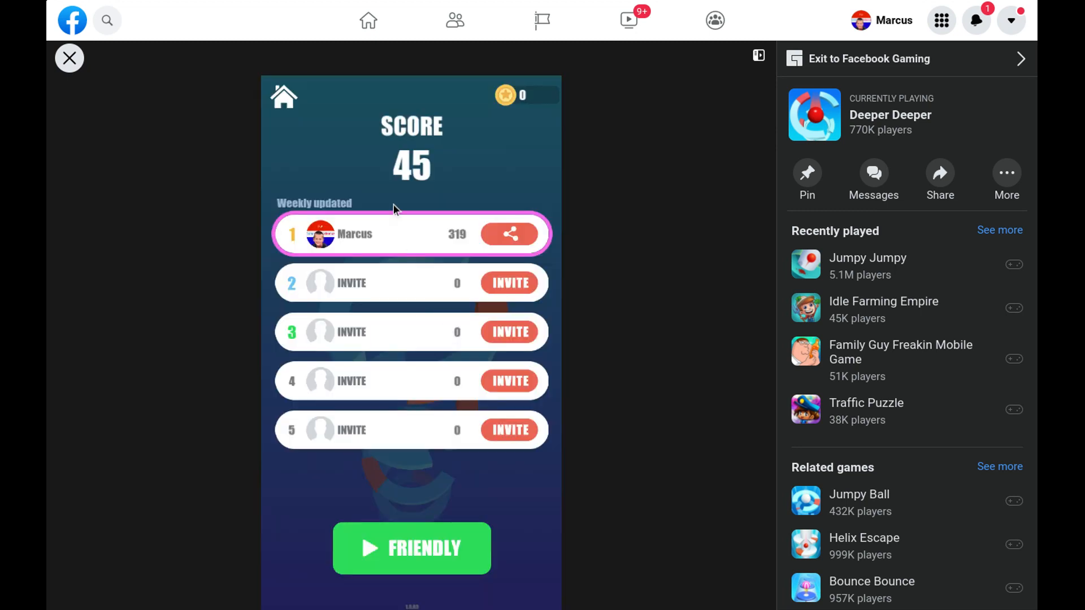
pyautogui.click(412, 548)
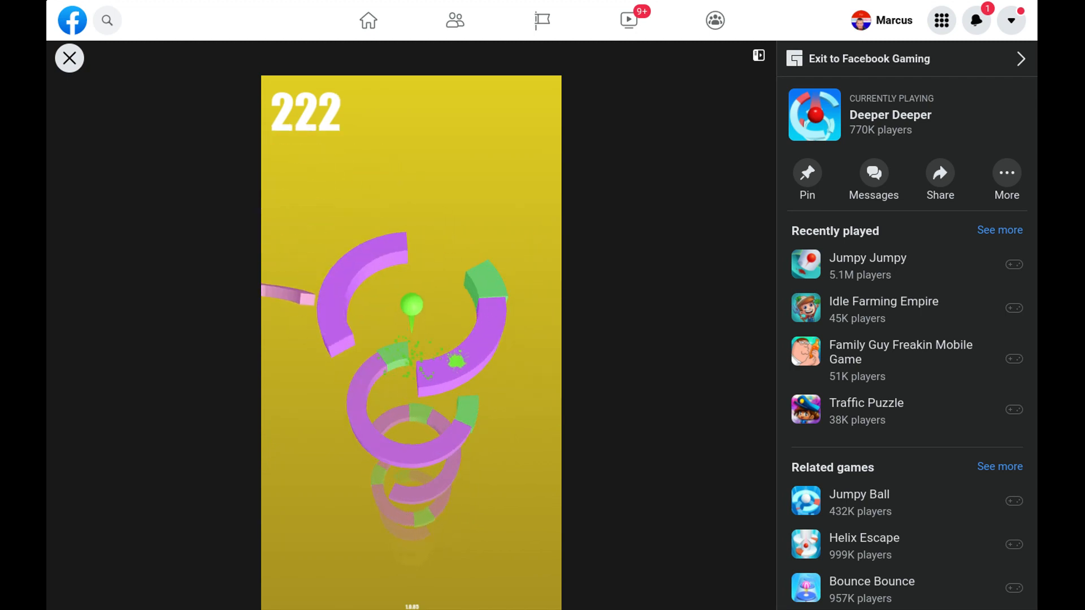
# - Keep dropping the ball through the helix until the score climbs to 286
pyautogui.click(411, 345)
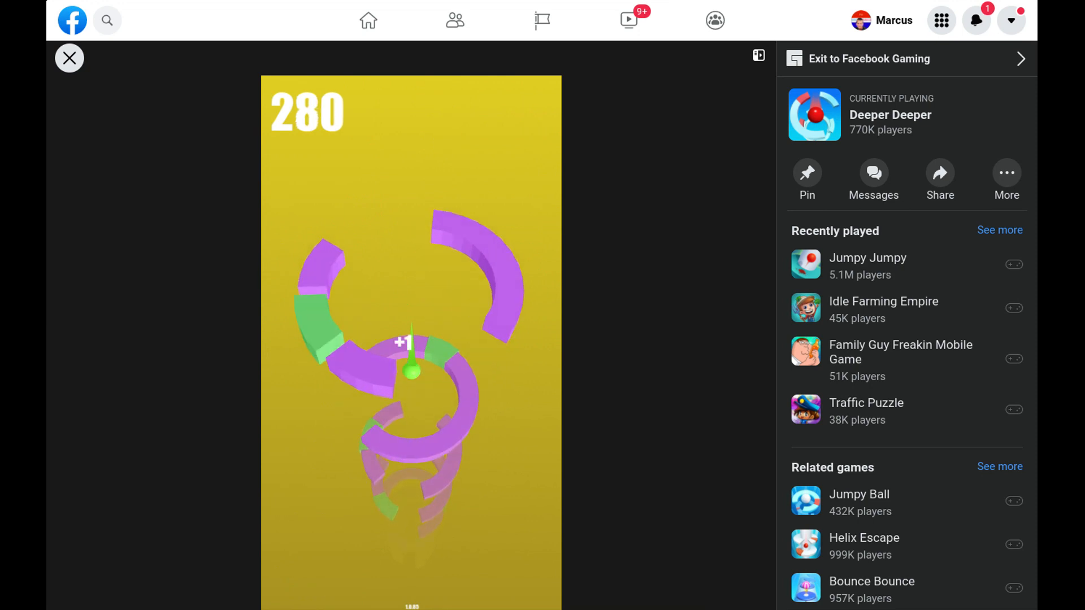
pyautogui.click(411, 359)
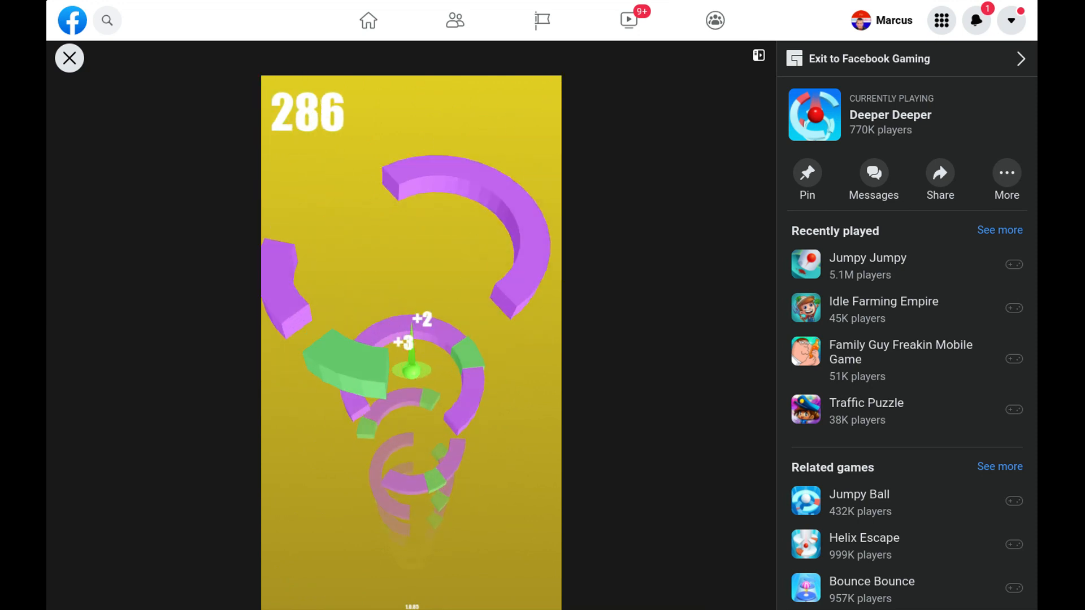